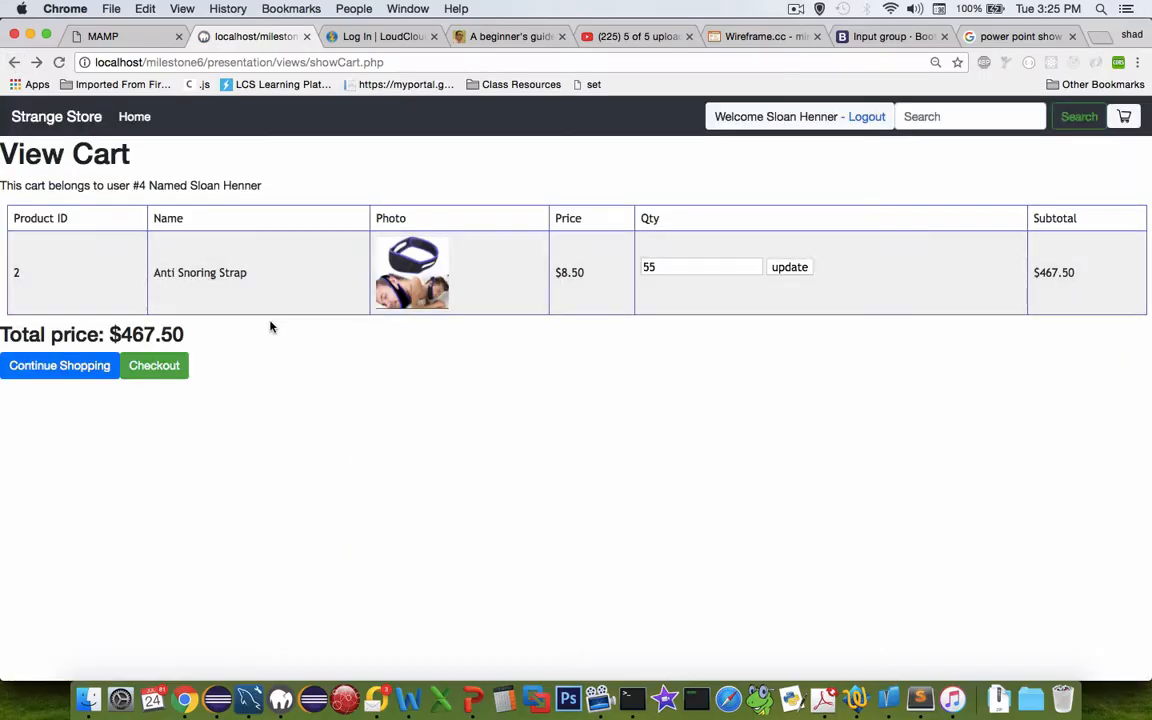
pyautogui.moveTo(308, 354)
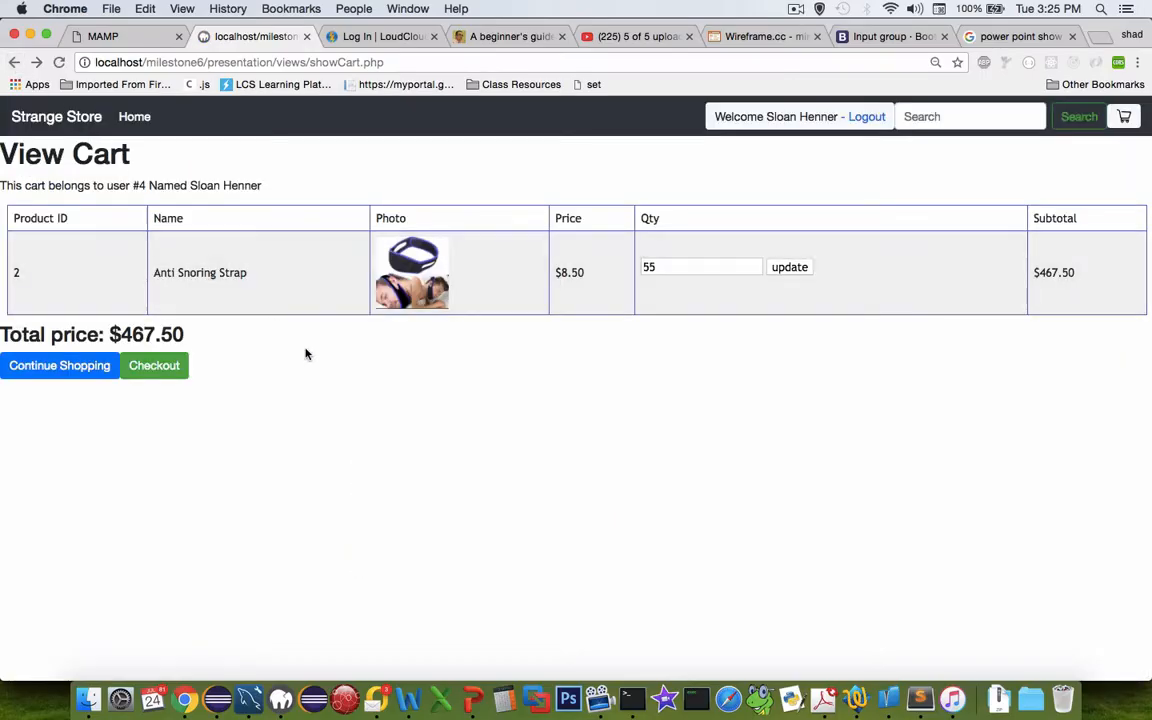
pyautogui.moveTo(154, 364)
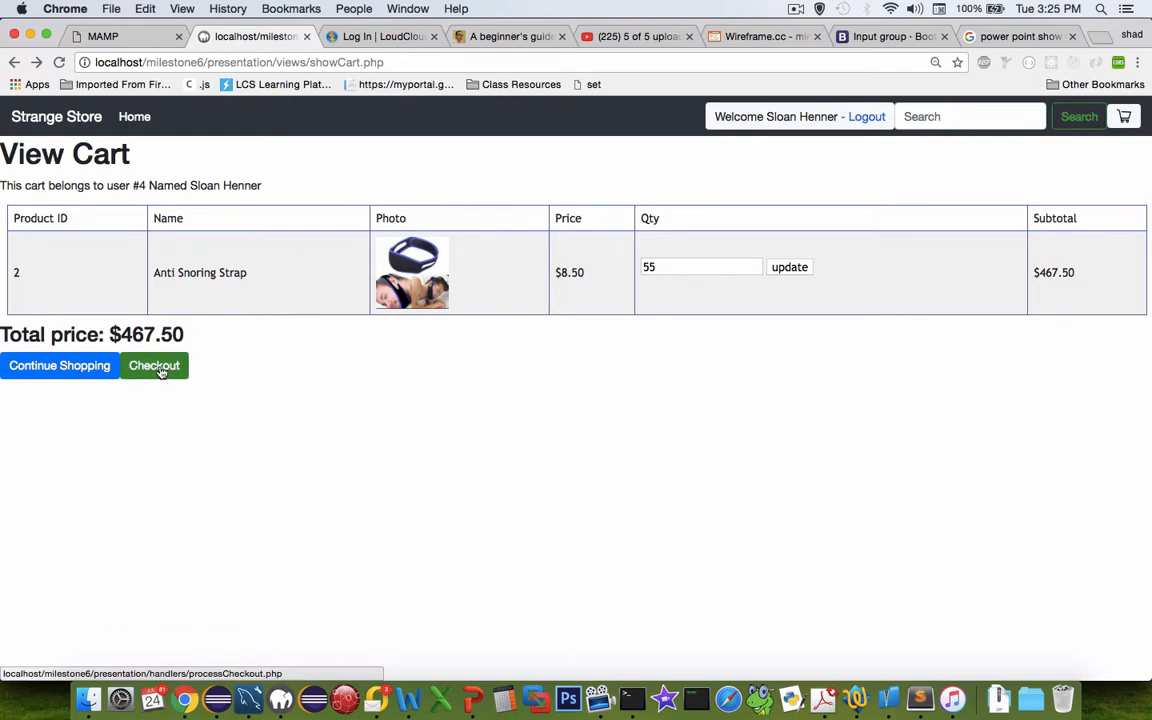
# Check out the Anti Snoring Strap cart ($467.50) and reach the Enter Card Information form.
pyautogui.click(154, 364)
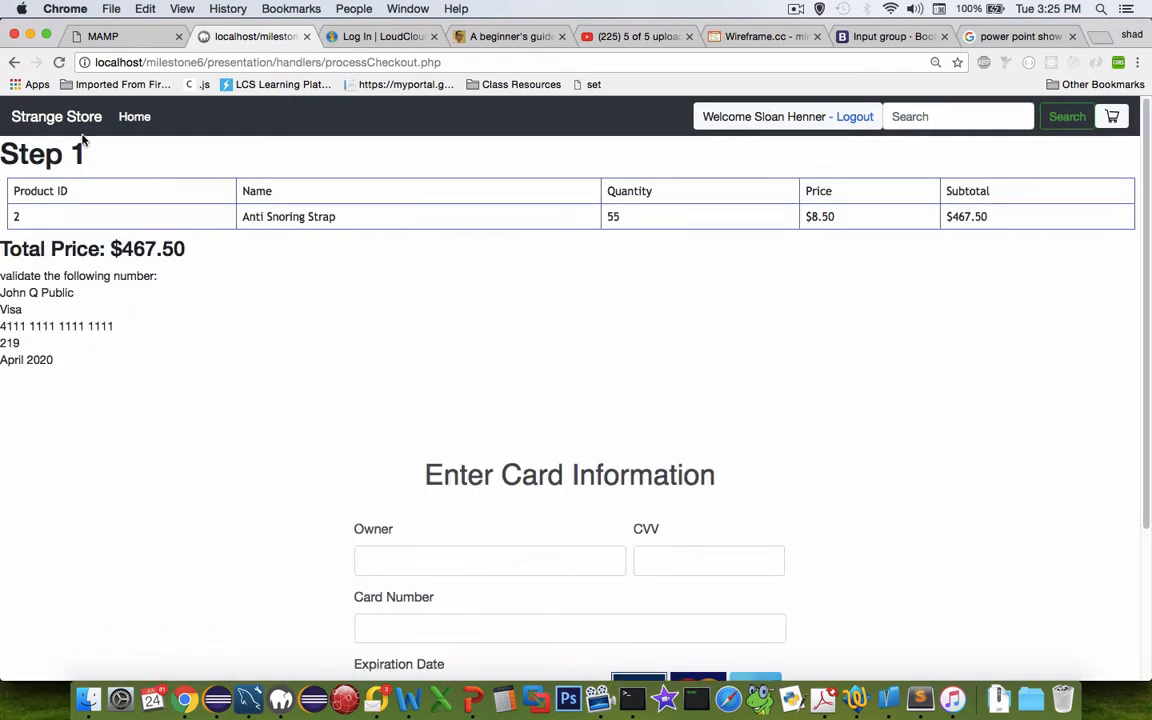
pyautogui.moveTo(584, 224)
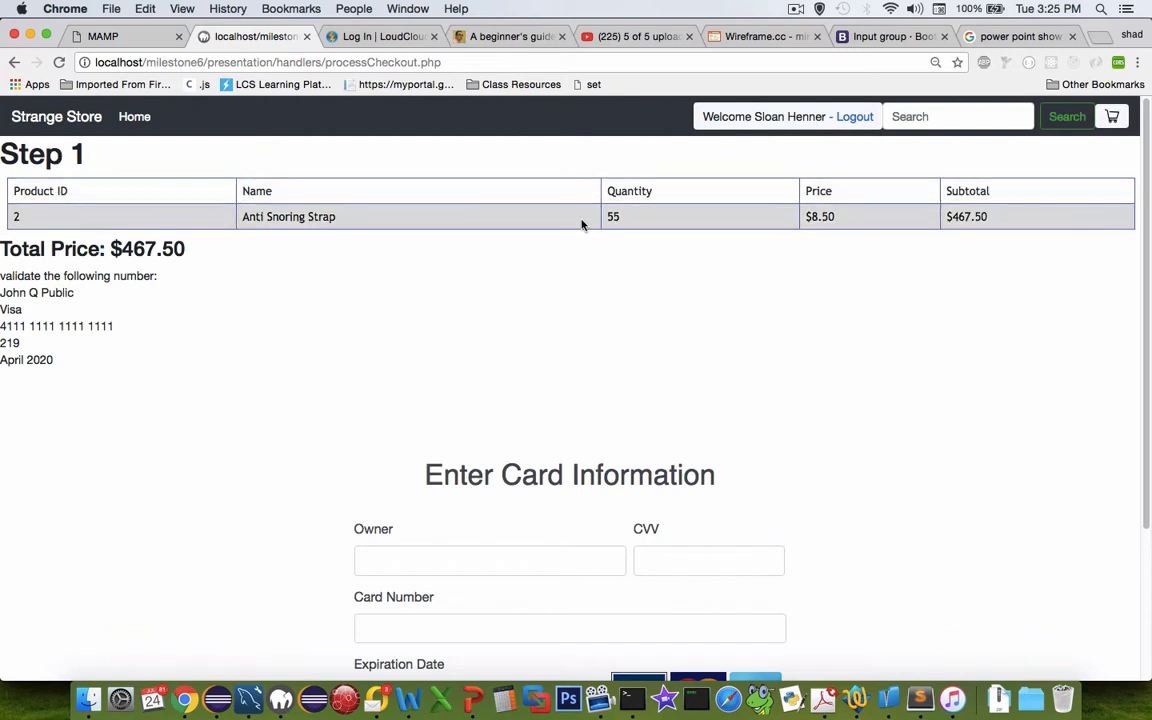
pyautogui.moveTo(396, 224)
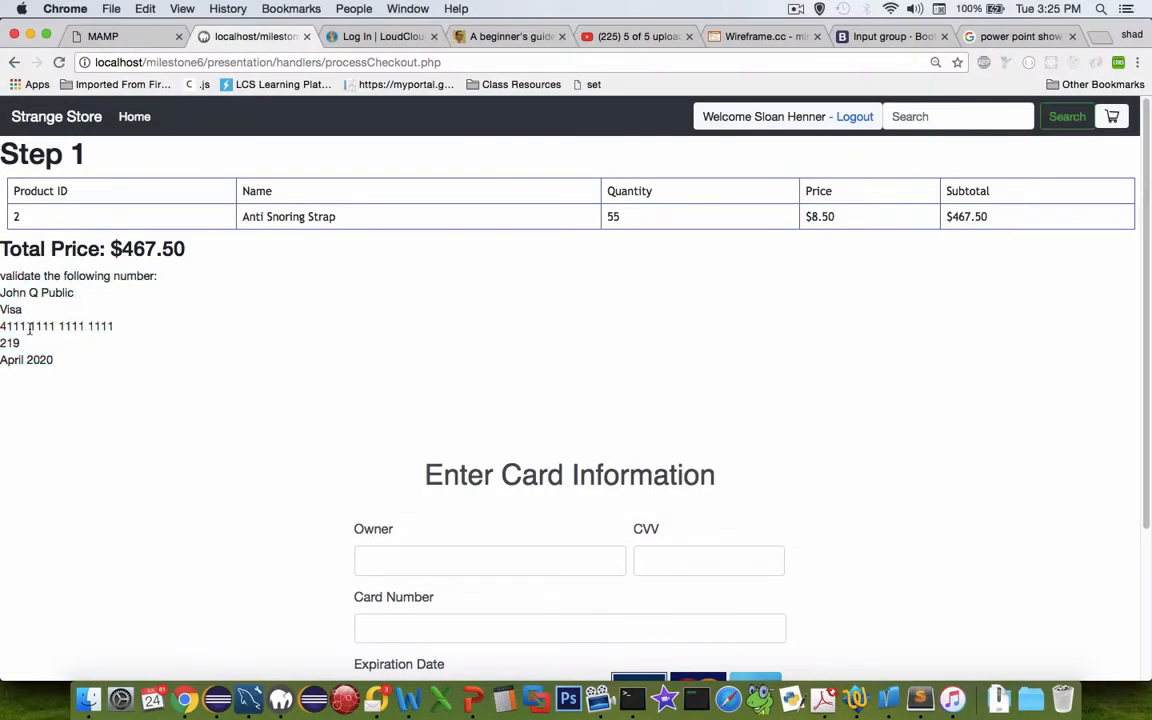
pyautogui.scroll(-3)
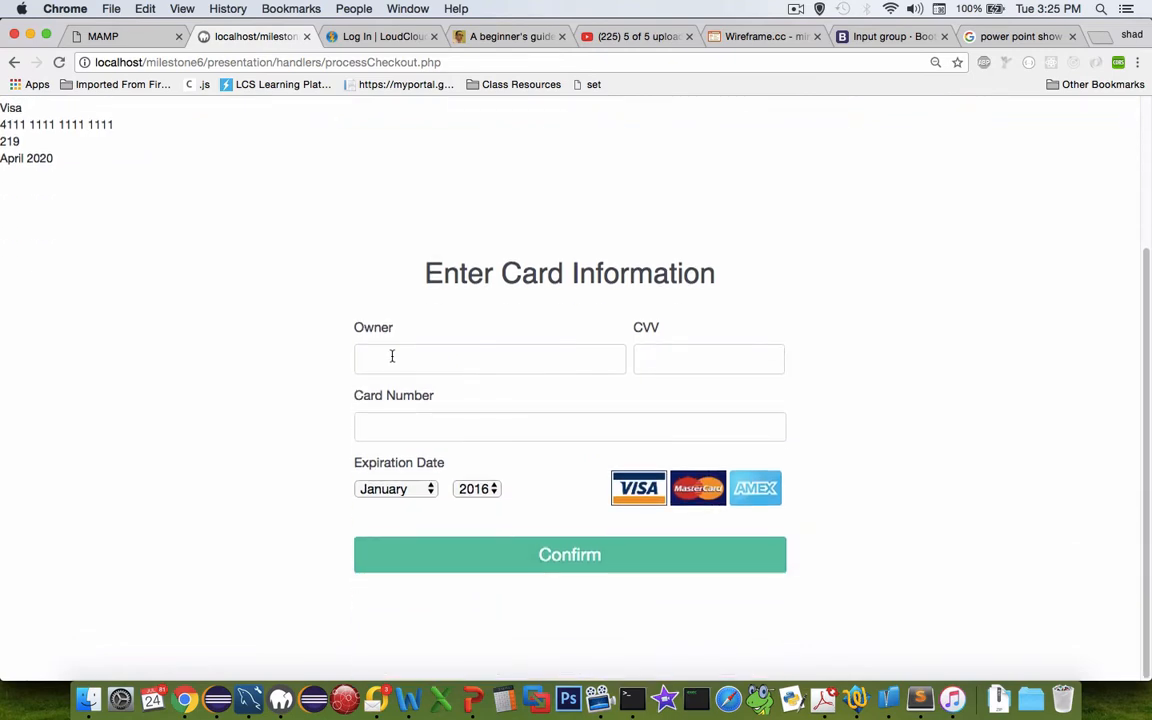
pyautogui.write('John Q Public')
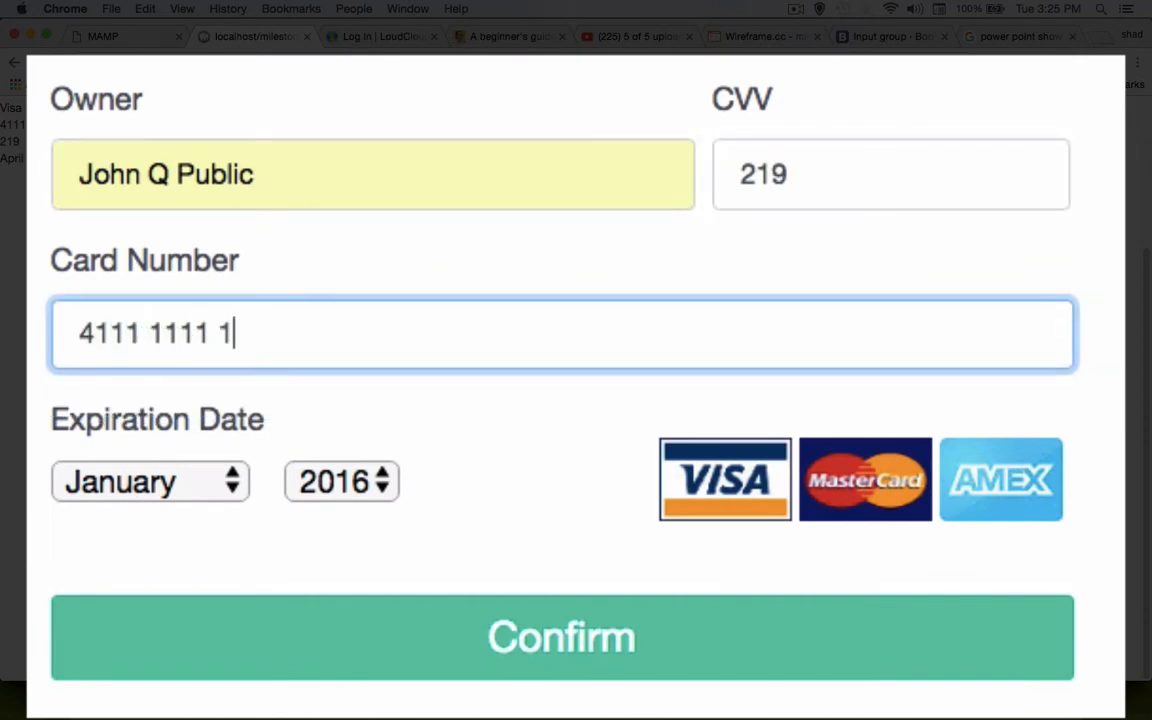
pyautogui.write('111 1111')
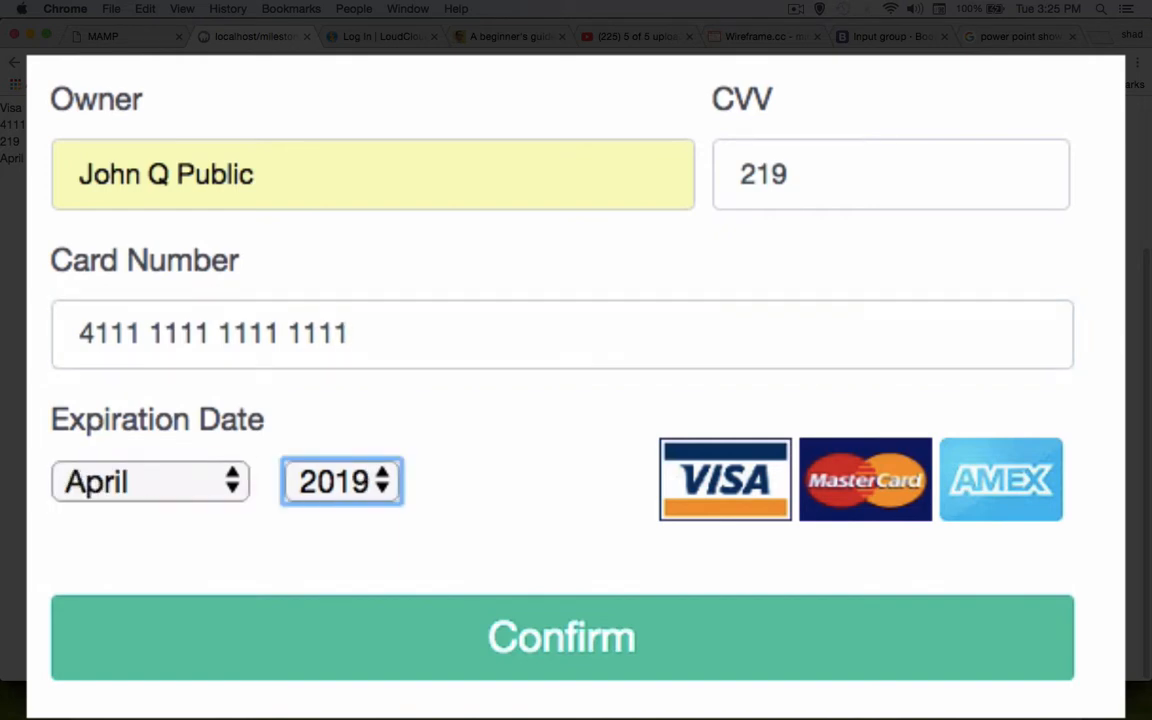
pyautogui.click(340, 480)
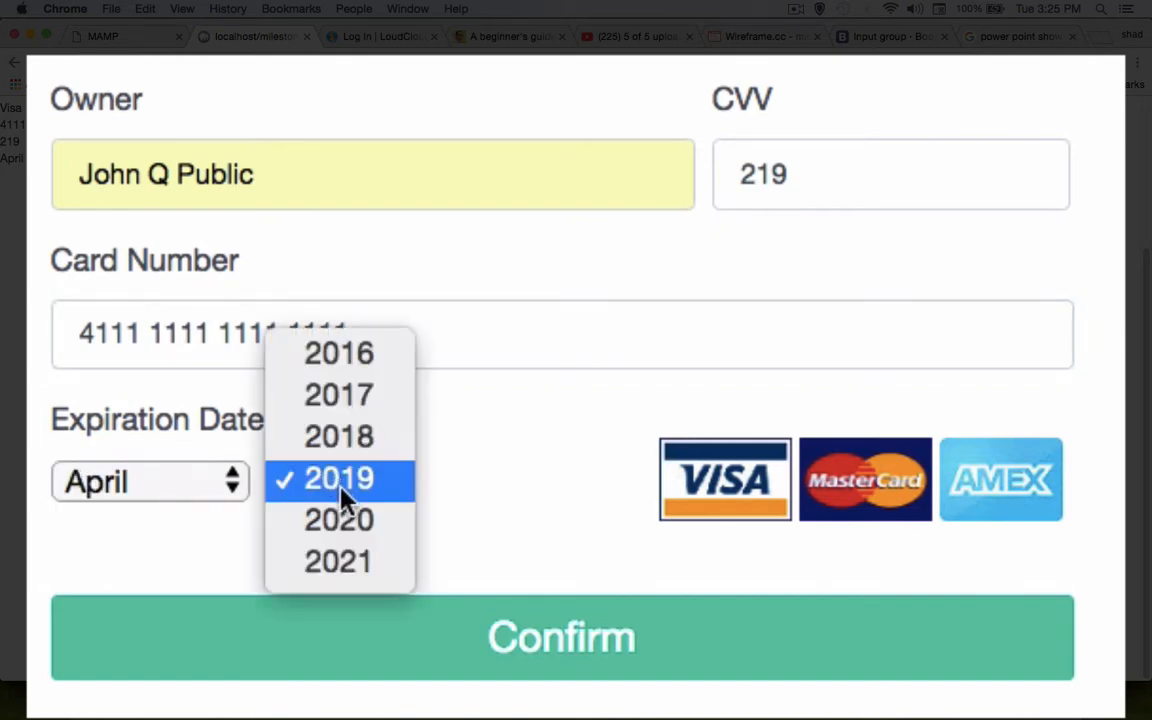
pyautogui.click(560, 636)
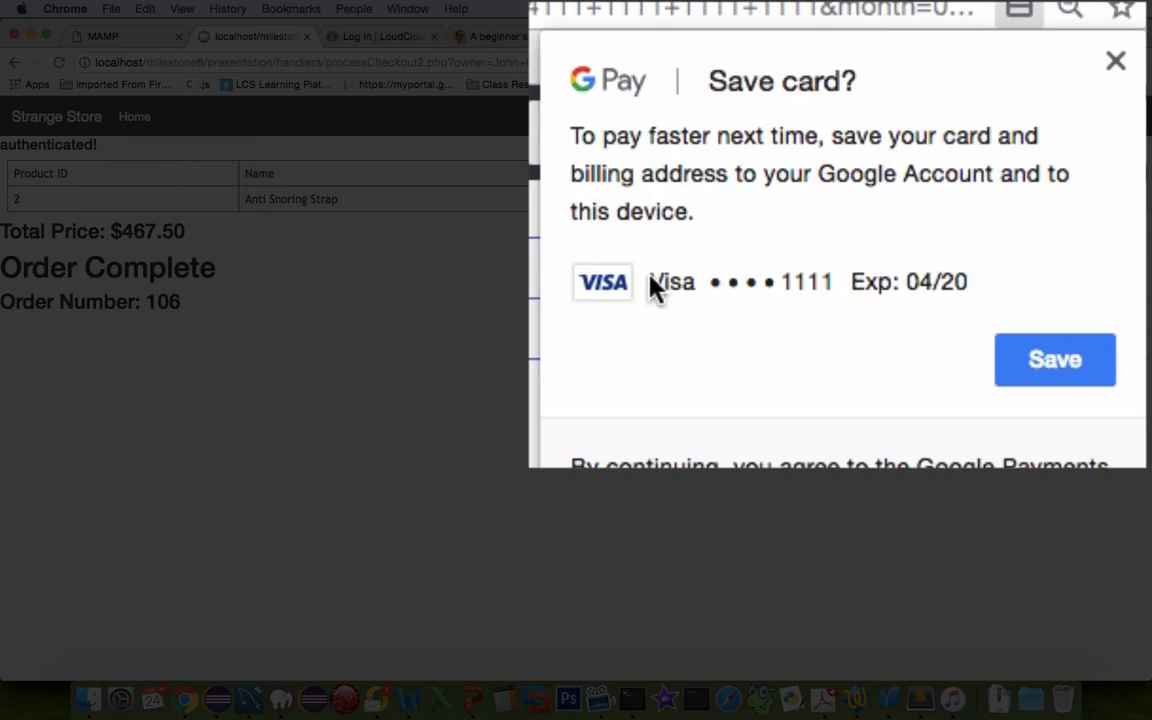
pyautogui.moveTo(1056, 324)
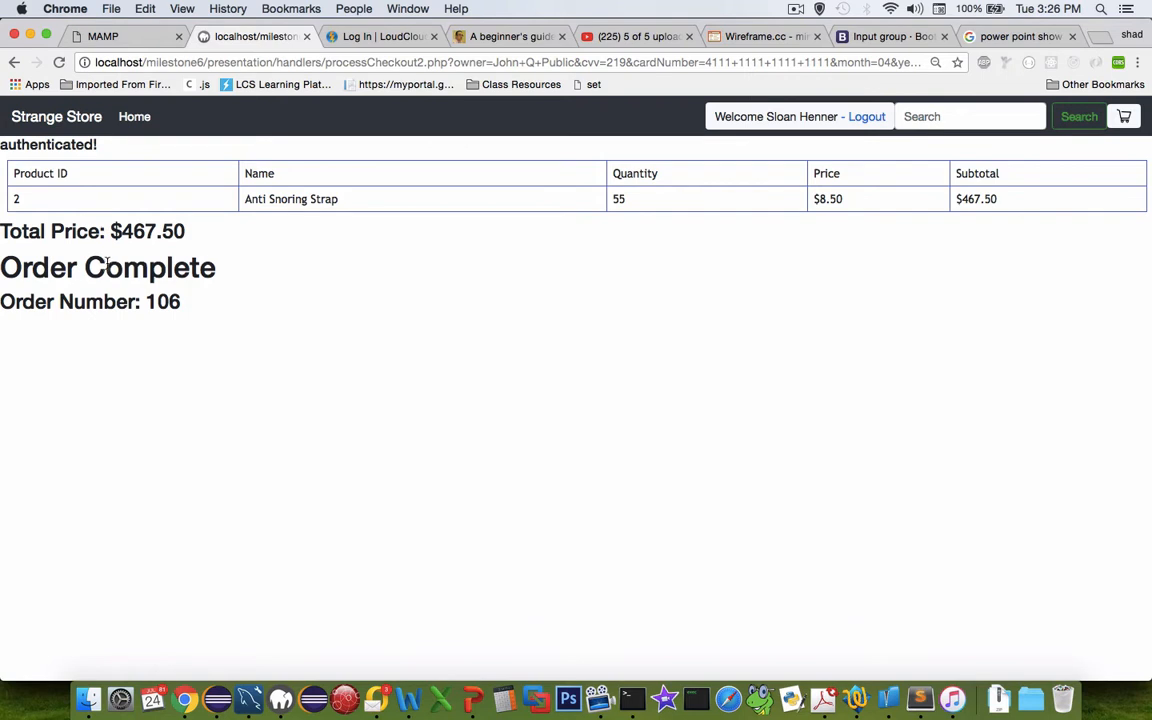
# Dismiss Chrome's Save card prompt, leaving the Order Complete page with order 106.
pyautogui.click(1124, 116)
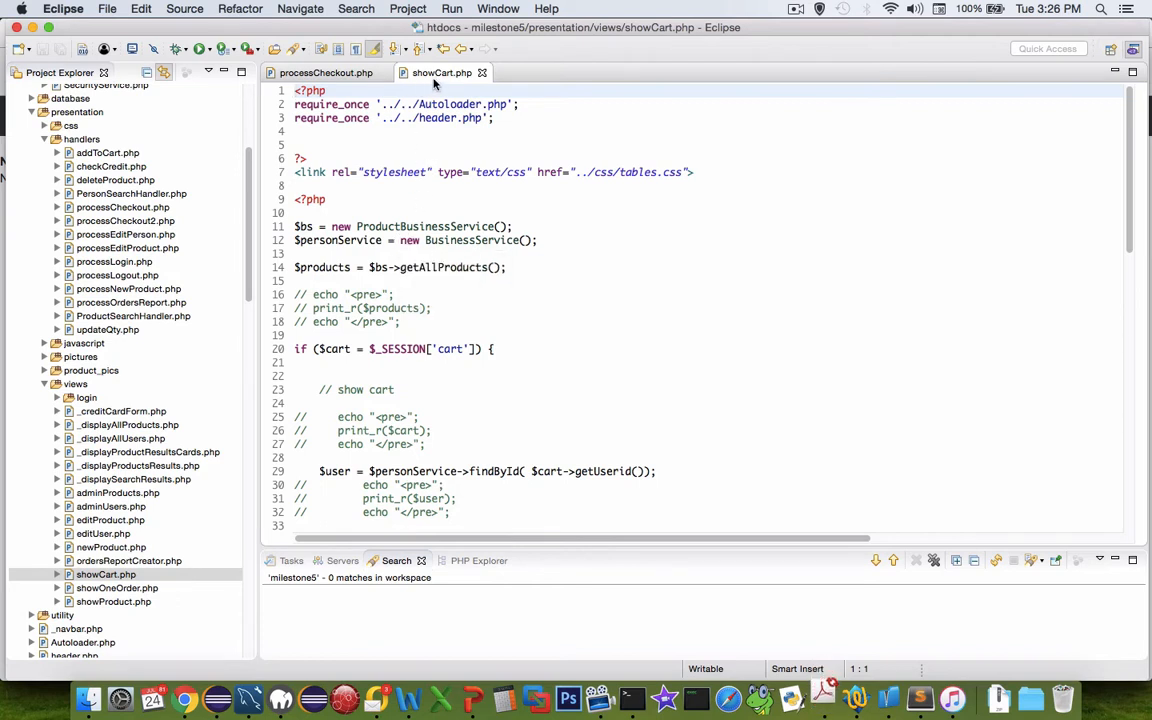
# Walk down through showCart.php's echo statements that build the cart table.
pyautogui.scroll(-3)
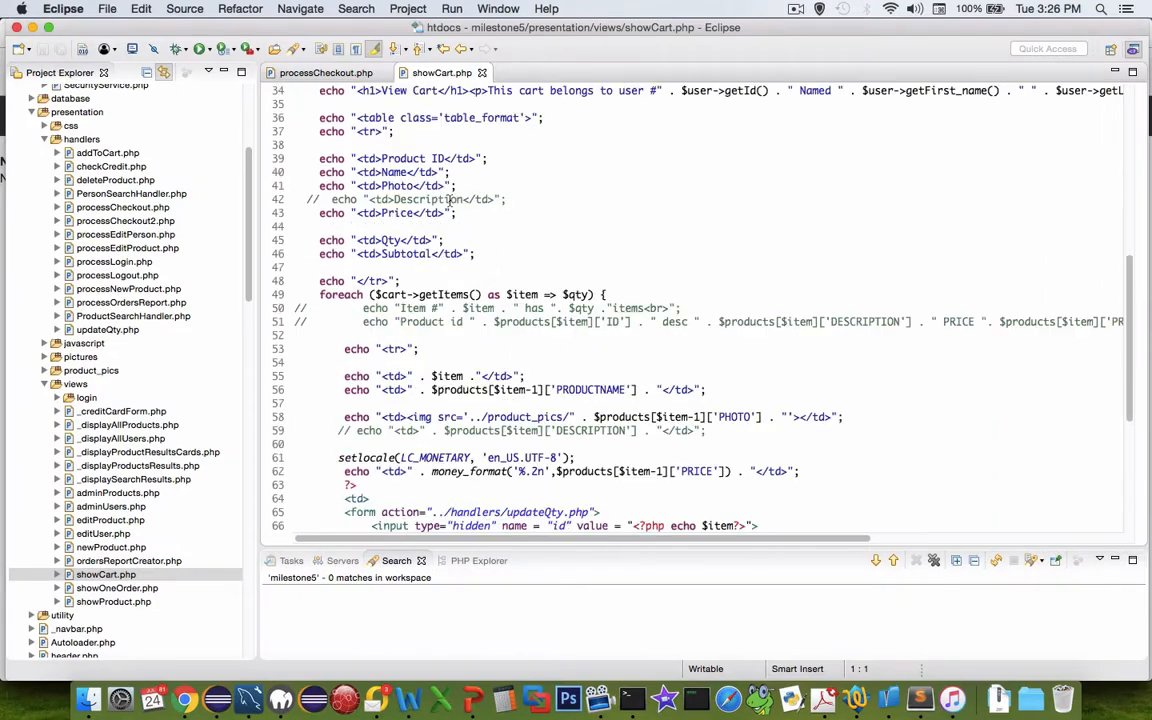
pyautogui.scroll(-3)
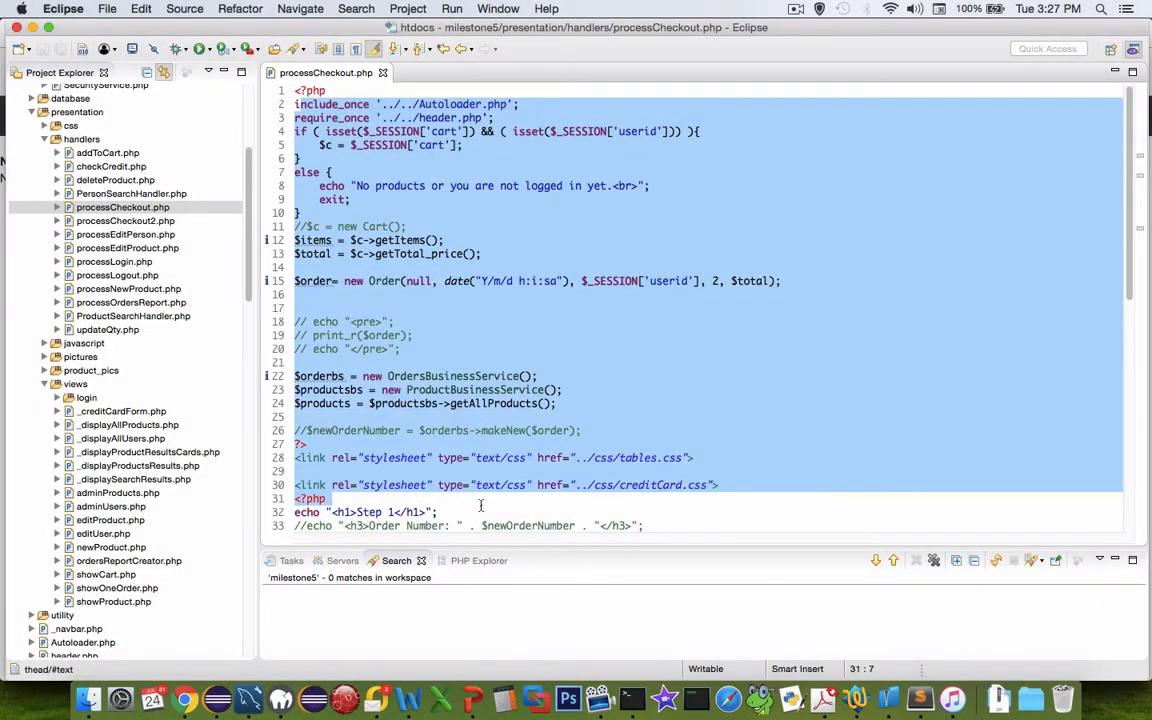
# Walk down processCheckout.php to its item loop and order total code.
pyautogui.scroll(-3)
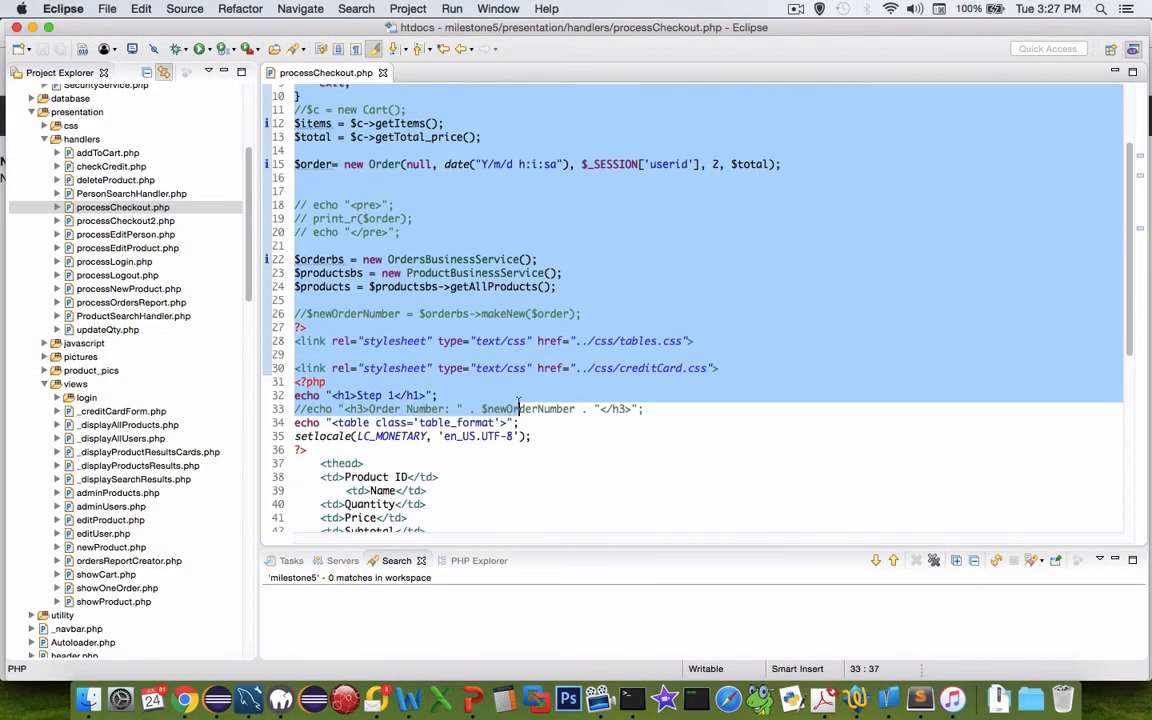
pyautogui.scroll(-3)
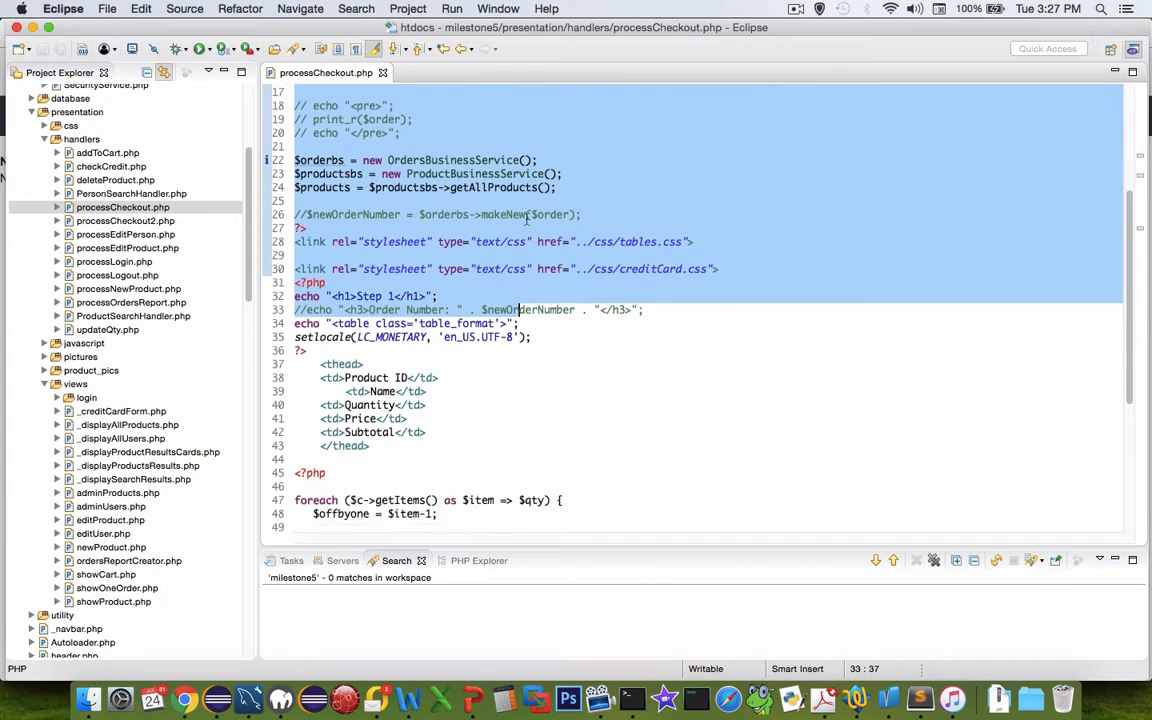
pyautogui.scroll(-3)
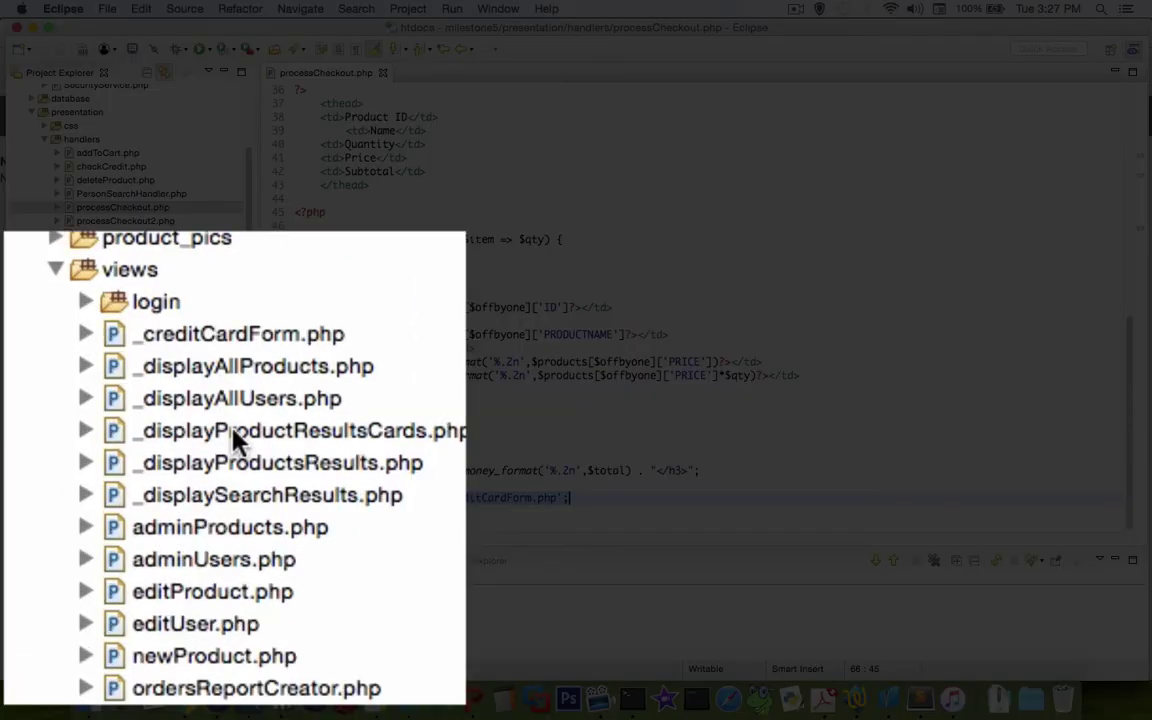
# Review _creditCardForm.php's owner, CVV, card number and expiry markup from the views folder.
pyautogui.click(238, 332)
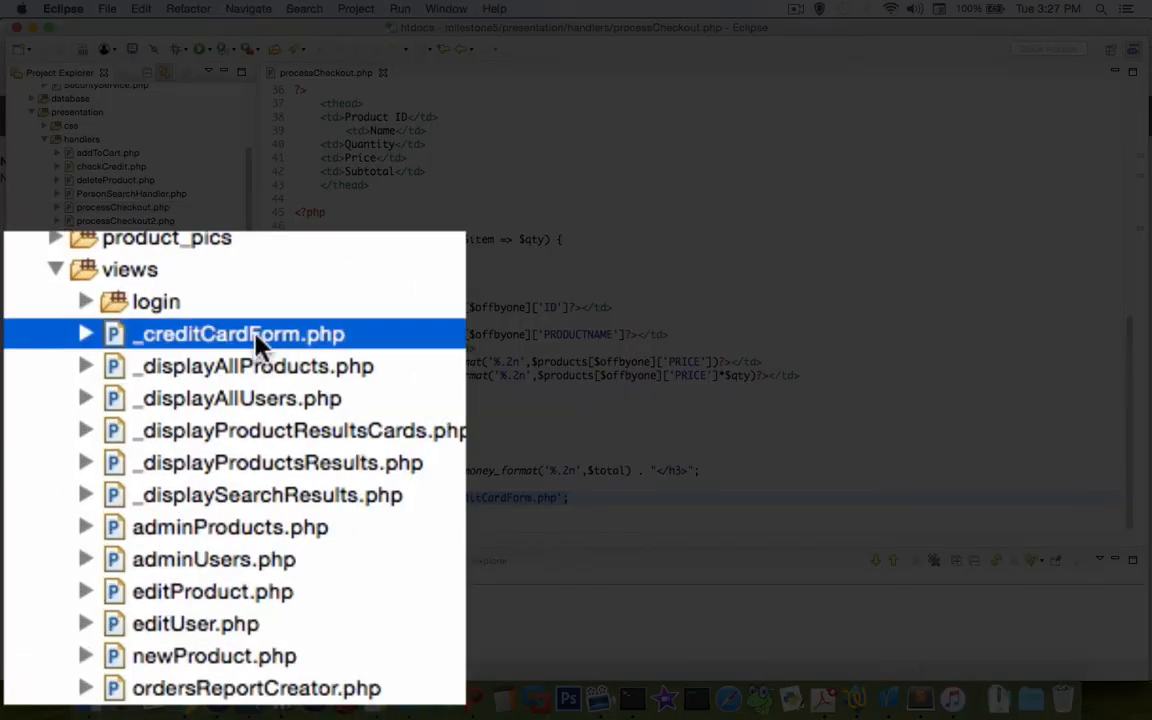
pyautogui.doubleClick(238, 334)
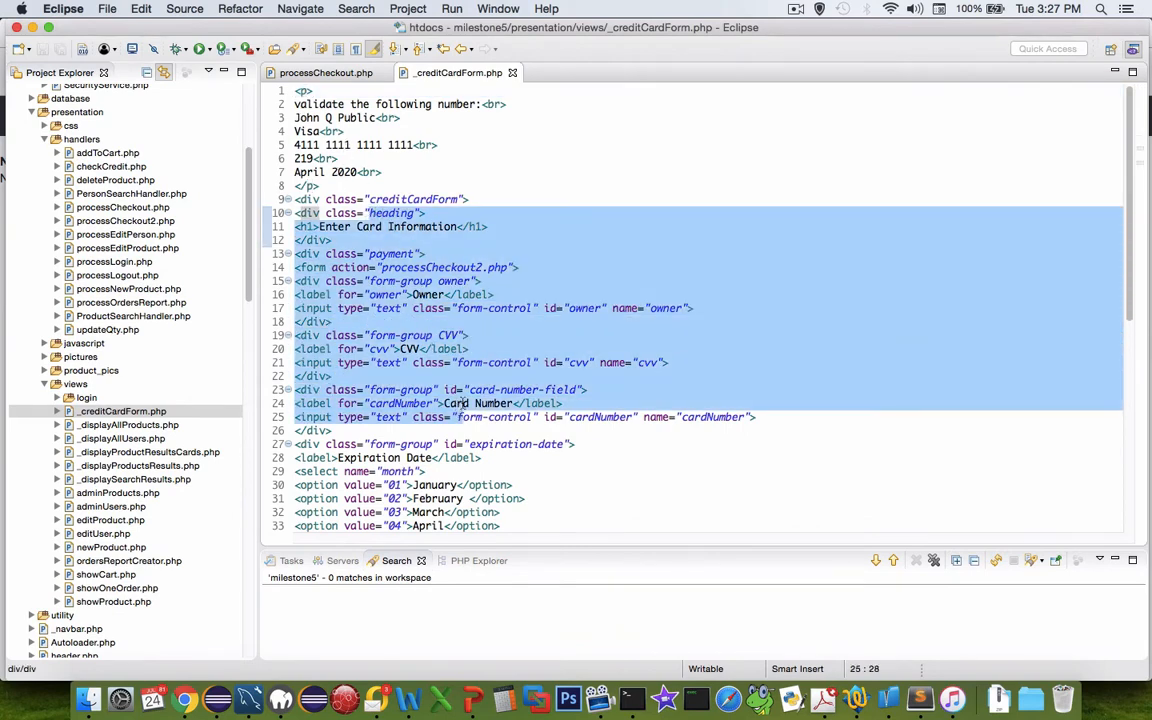
pyautogui.scroll(-3)
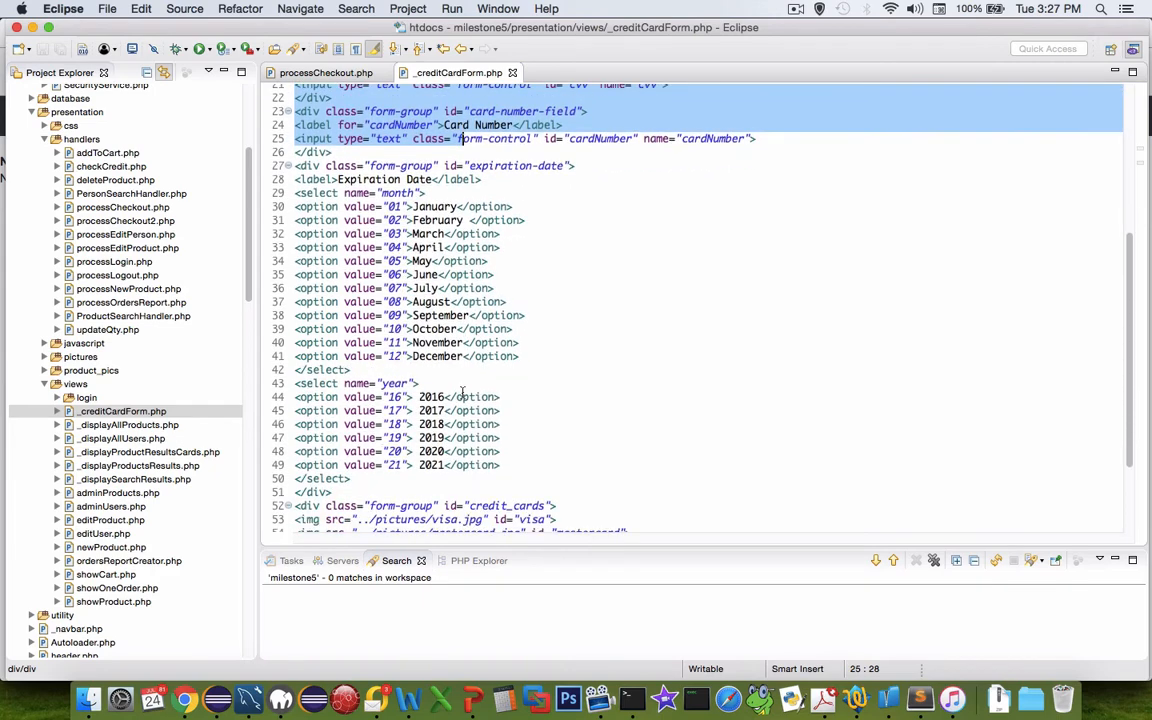
pyautogui.scroll(-3)
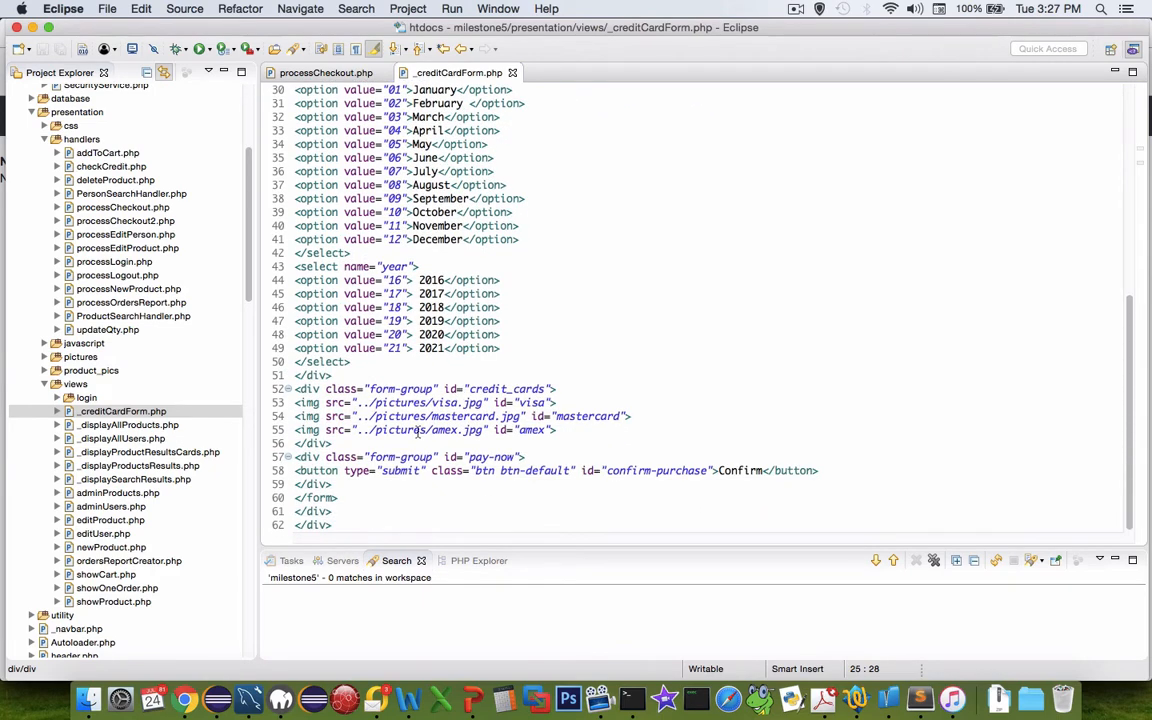
pyautogui.moveTo(584, 470)
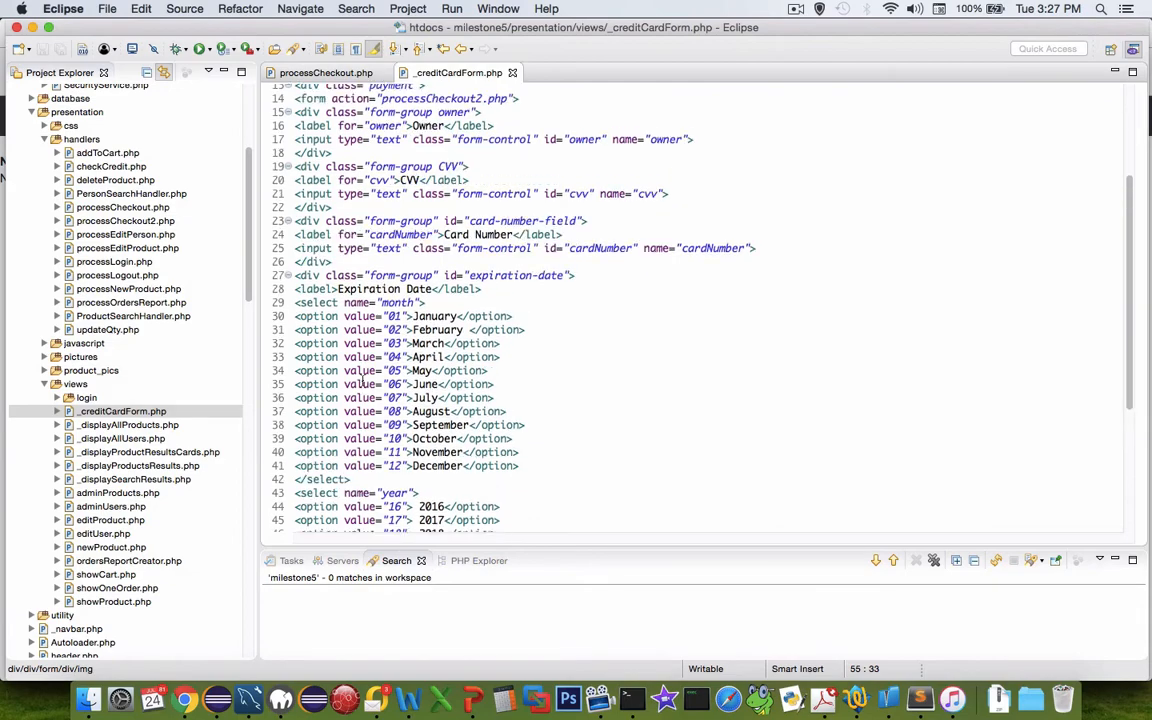
pyautogui.scroll(3)
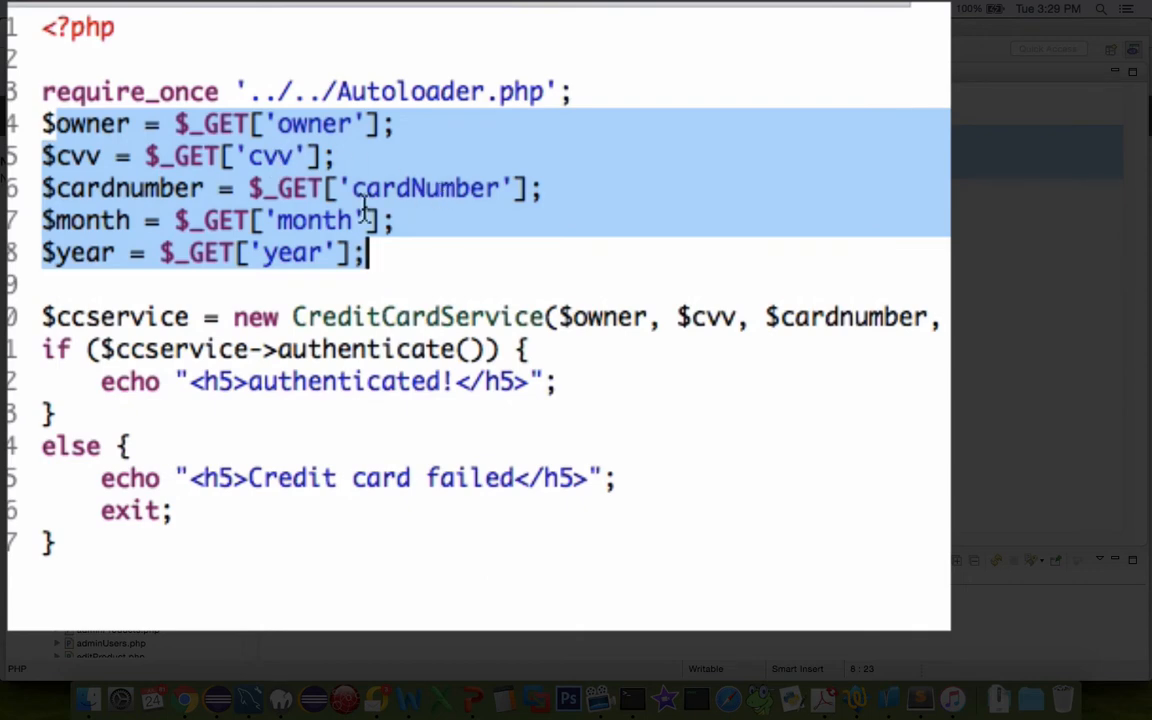
# Highlight checkCredit.php's CreditCardService call taking owner, CVV, card number, month and year.
pyautogui.click(160, 316)
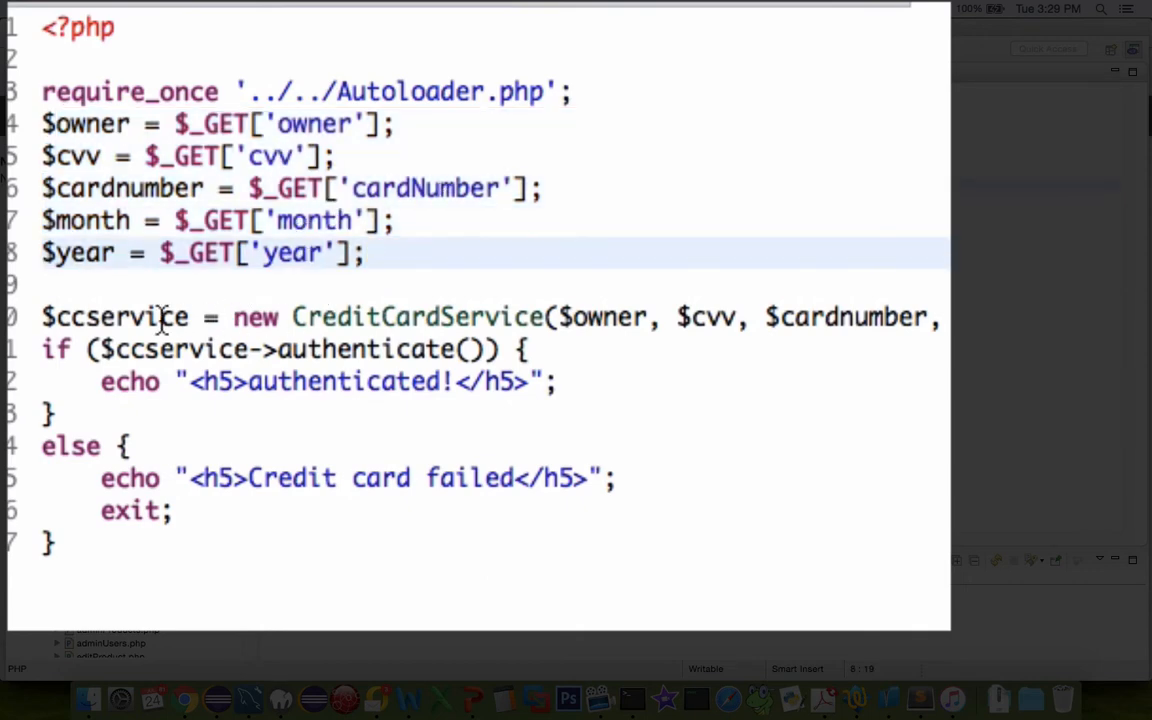
pyautogui.click(650, 316)
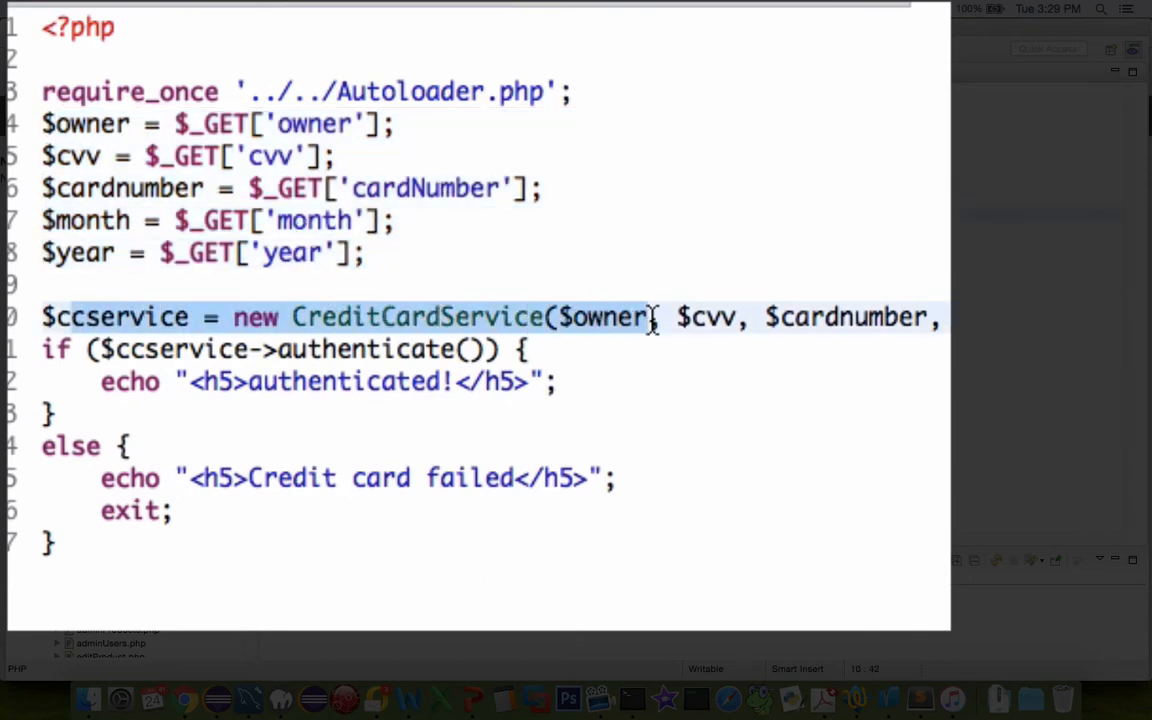
pyautogui.click(248, 348)
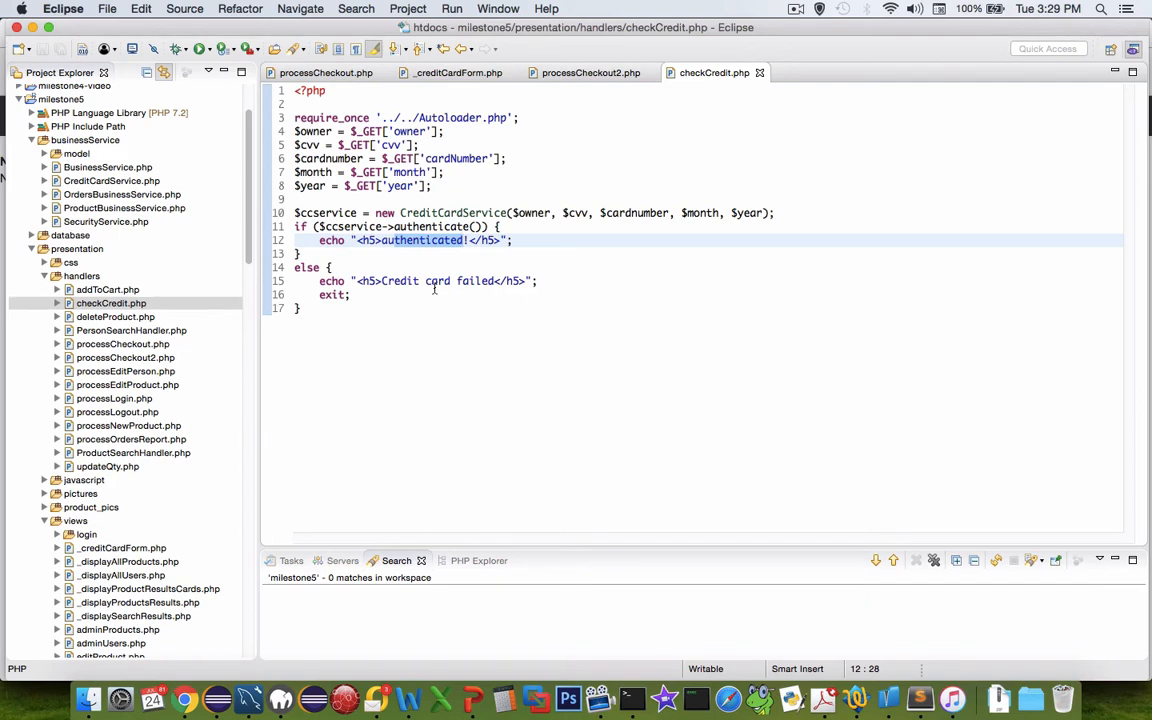
# Select the CreditCardService class name and find CreditCardService.php under businessService.
pyautogui.doubleClick(452, 212)
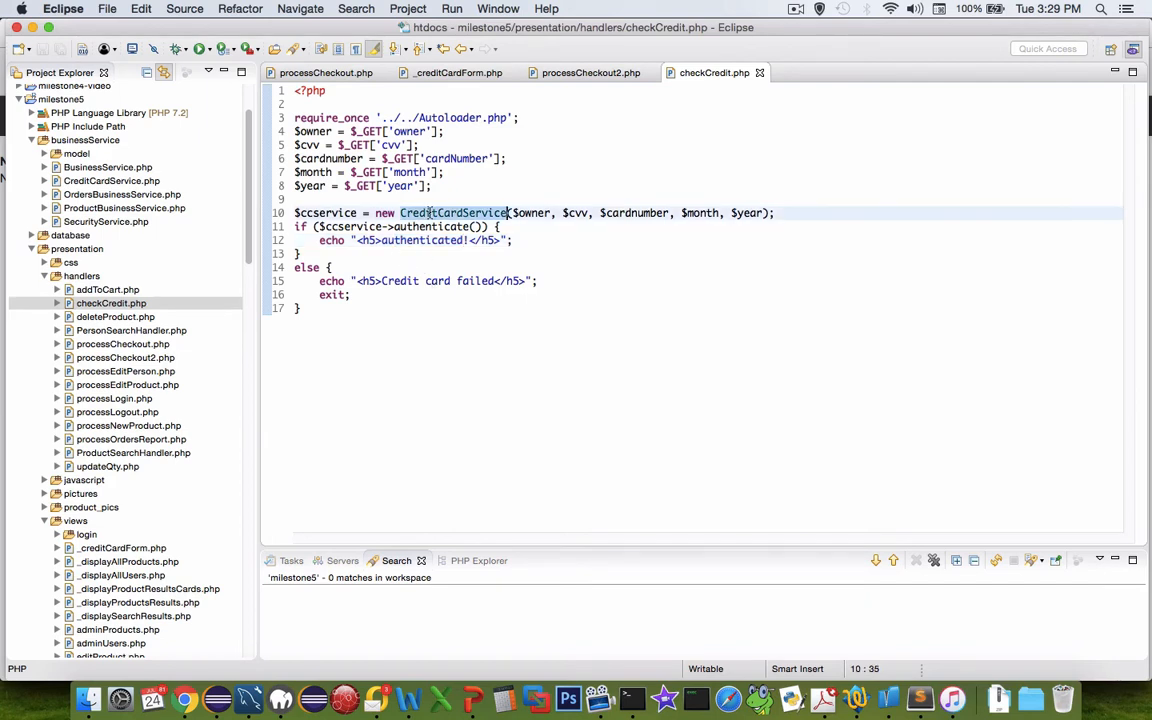
pyautogui.click(112, 180)
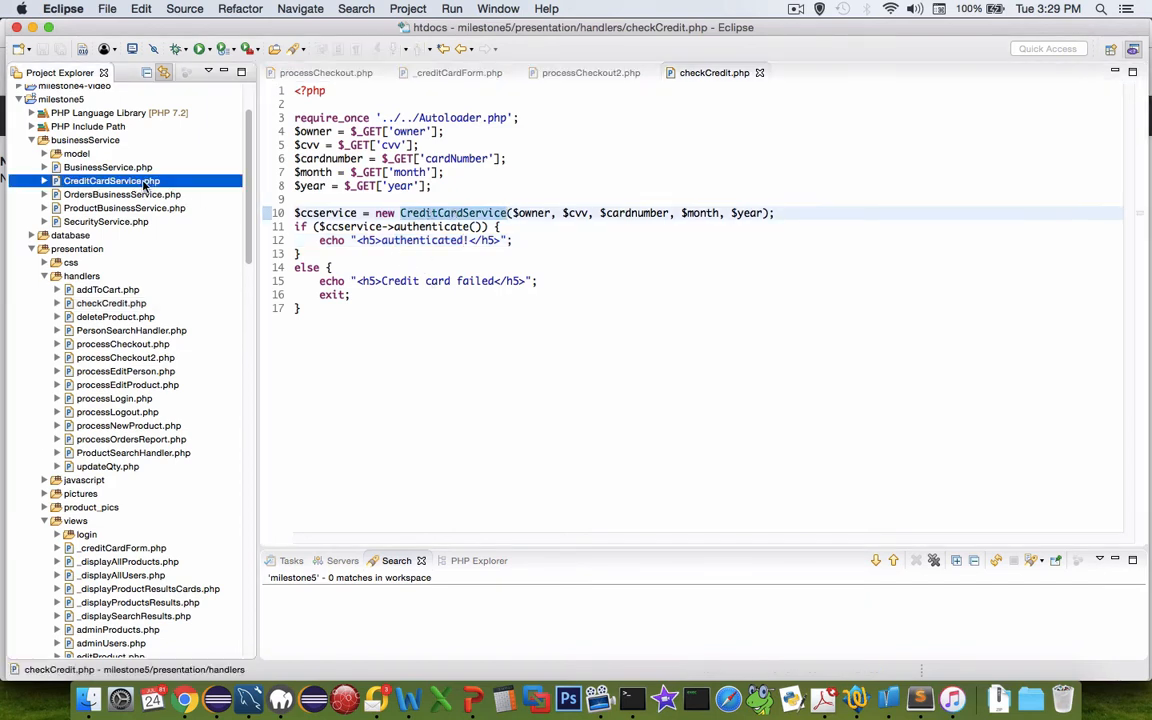